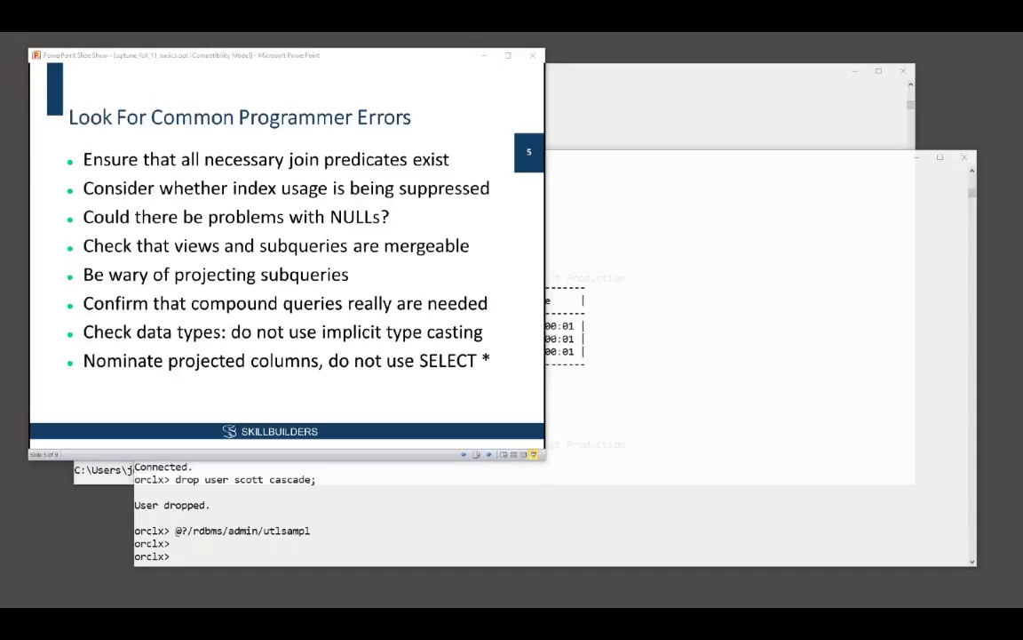
{"action": "mouse_move", "coordinate": [441, 172]}
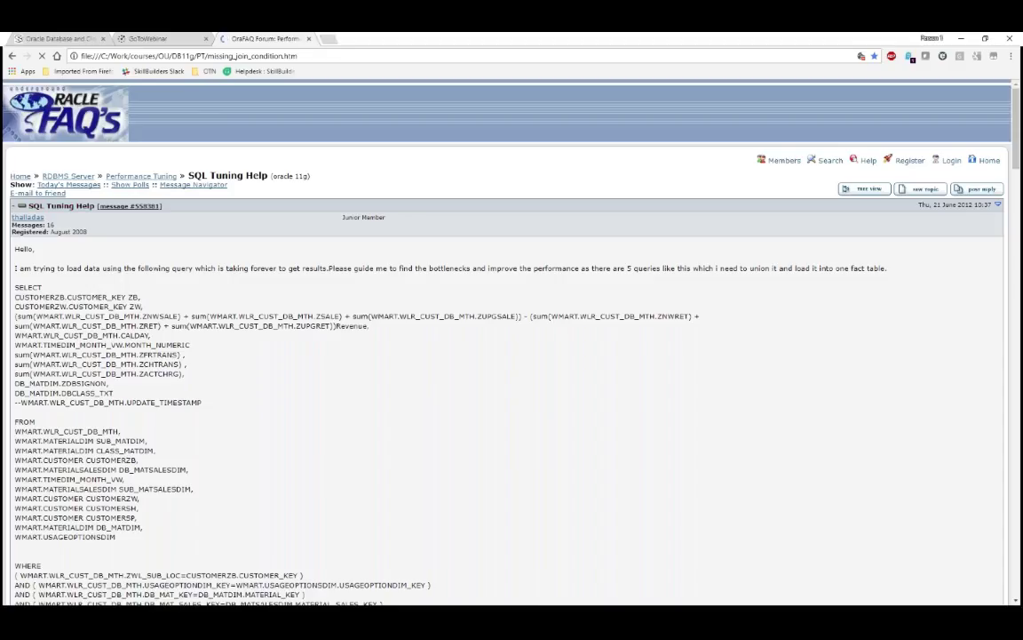
- Highlight the FROM clause table list, then move down to the replies about the missing join condition
{"action": "scroll", "scroll_direction": "down", "scroll_amount": 3}
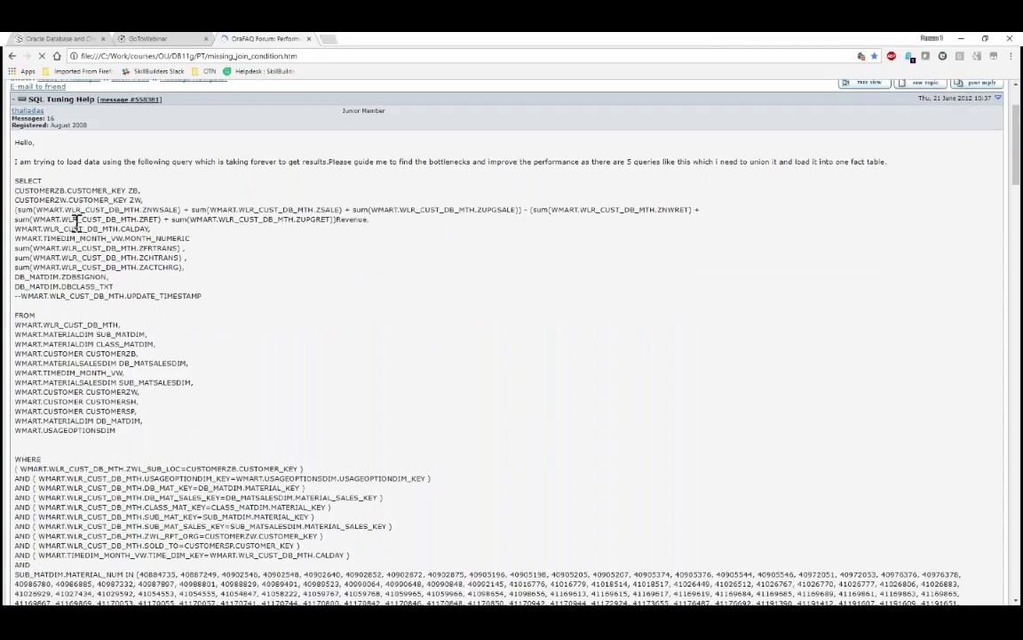
{"action": "scroll", "scroll_direction": "up", "scroll_amount": 3}
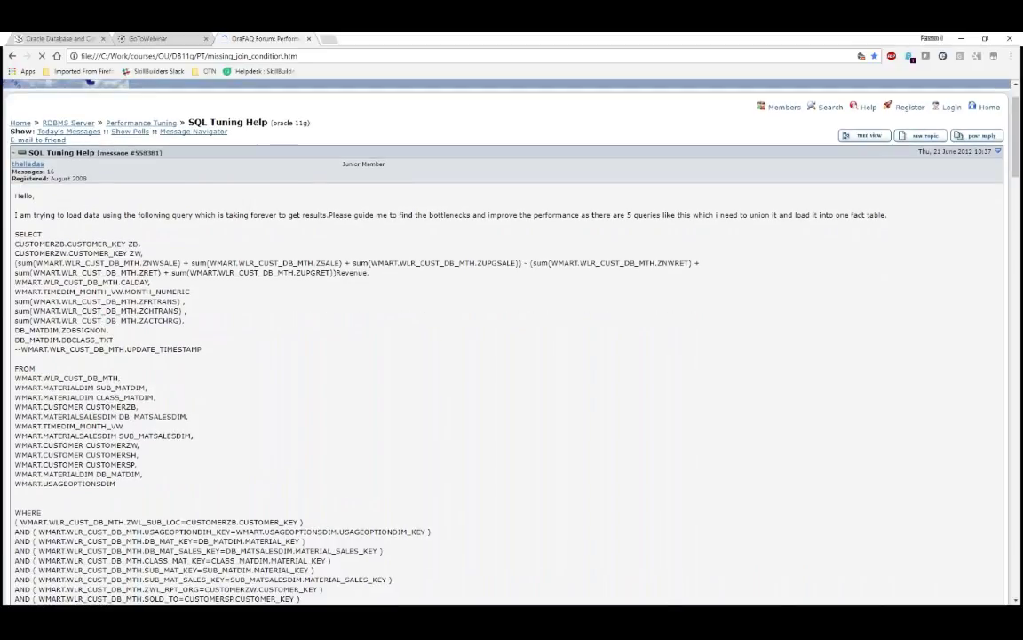
{"action": "left_click_drag", "start_coordinate": [28, 213], "coordinate": [124, 213]}
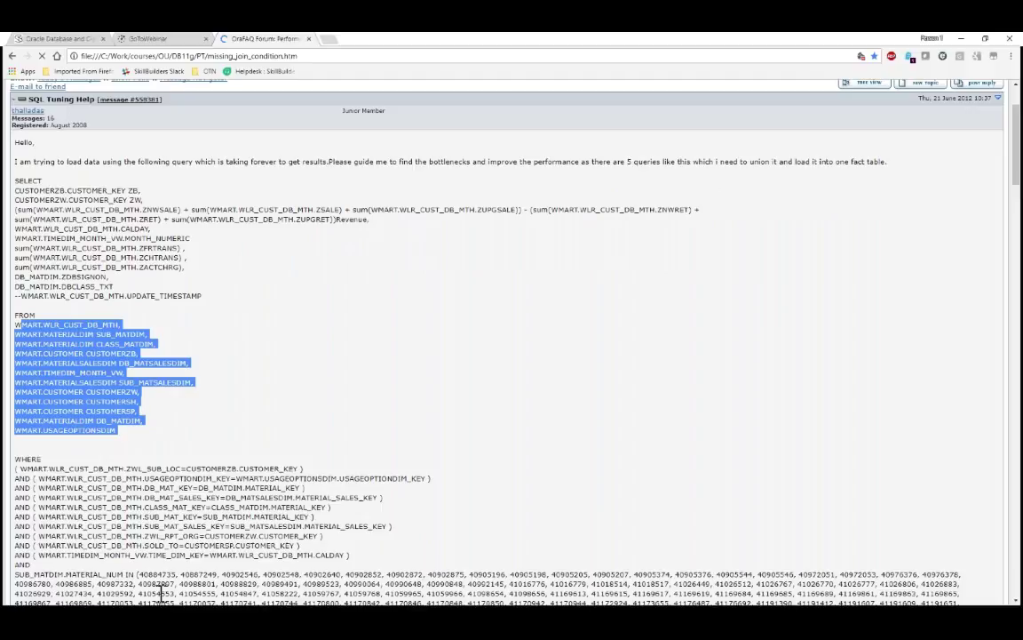
{"action": "scroll", "scroll_direction": "down", "scroll_amount": 3}
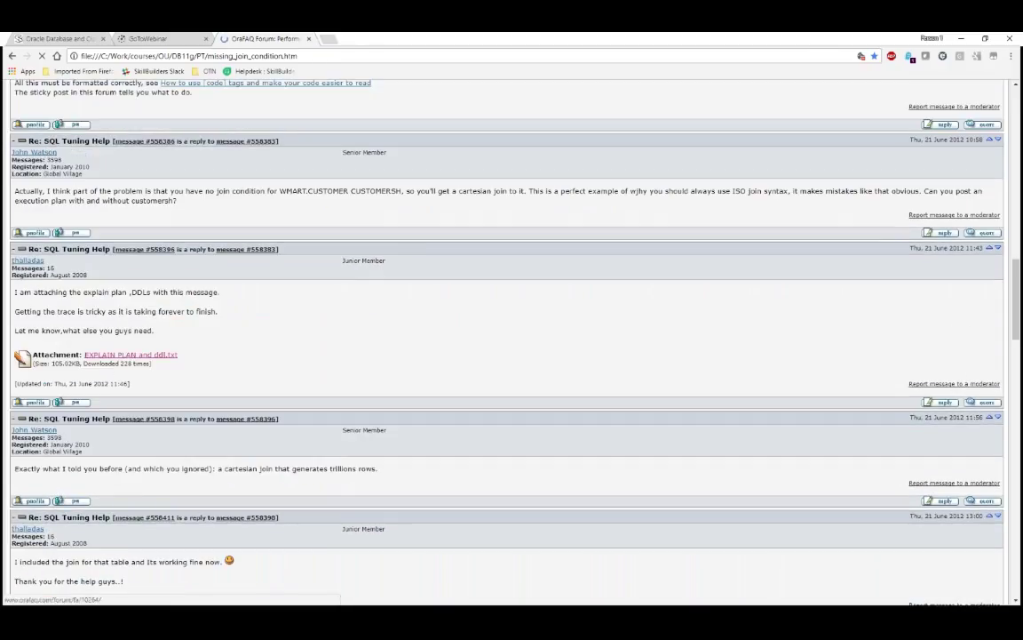
- Open the attached EXPLAIN PLAN in Notepad and mark the line near the merge join cartesian step
{"action": "left_click", "coordinate": [132, 355]}
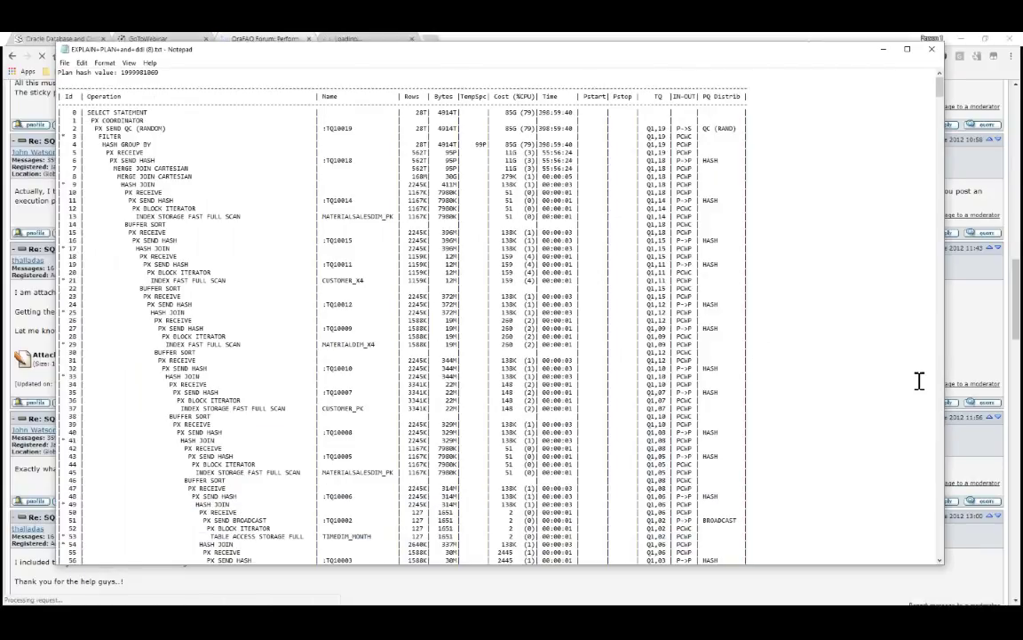
{"action": "mouse_move", "coordinate": [233, 73]}
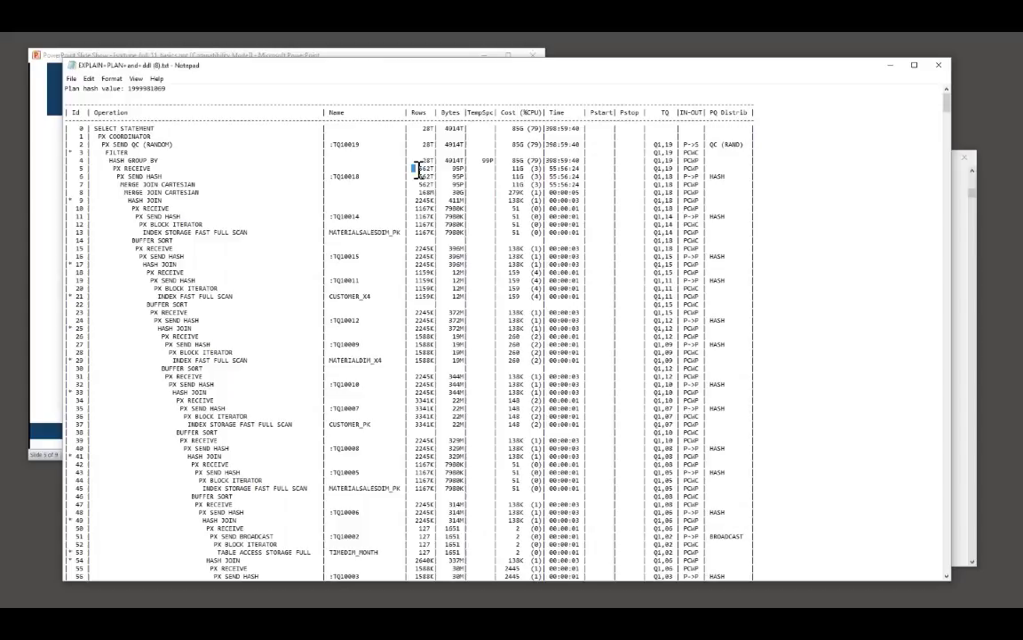
{"action": "left_click", "coordinate": [418, 169]}
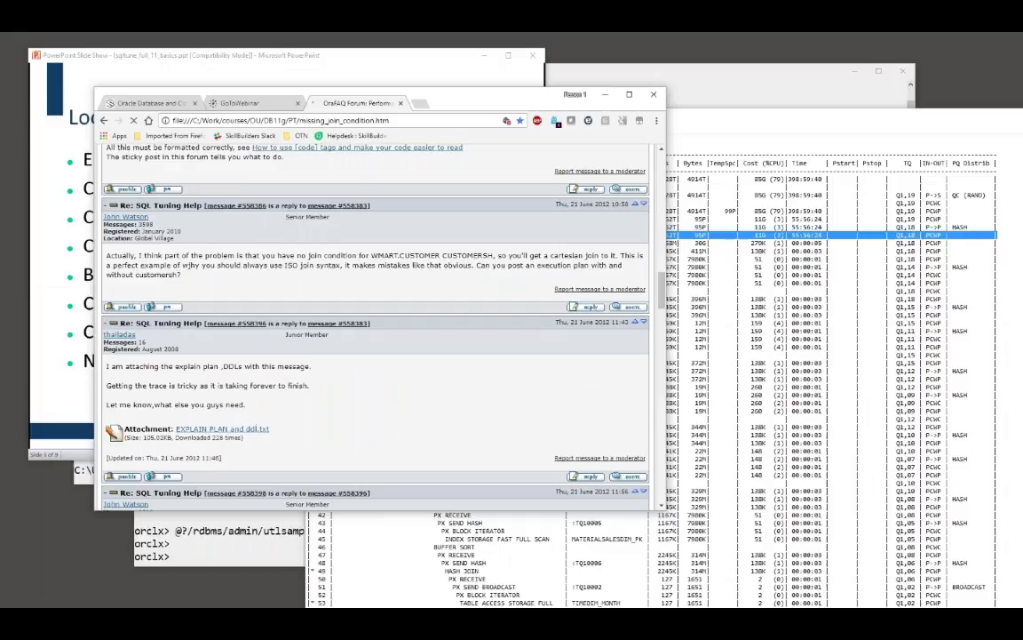
- Scroll back to the query's FROM table list and on down to its WHERE join conditions
{"action": "scroll", "scroll_direction": "up", "scroll_amount": 3}
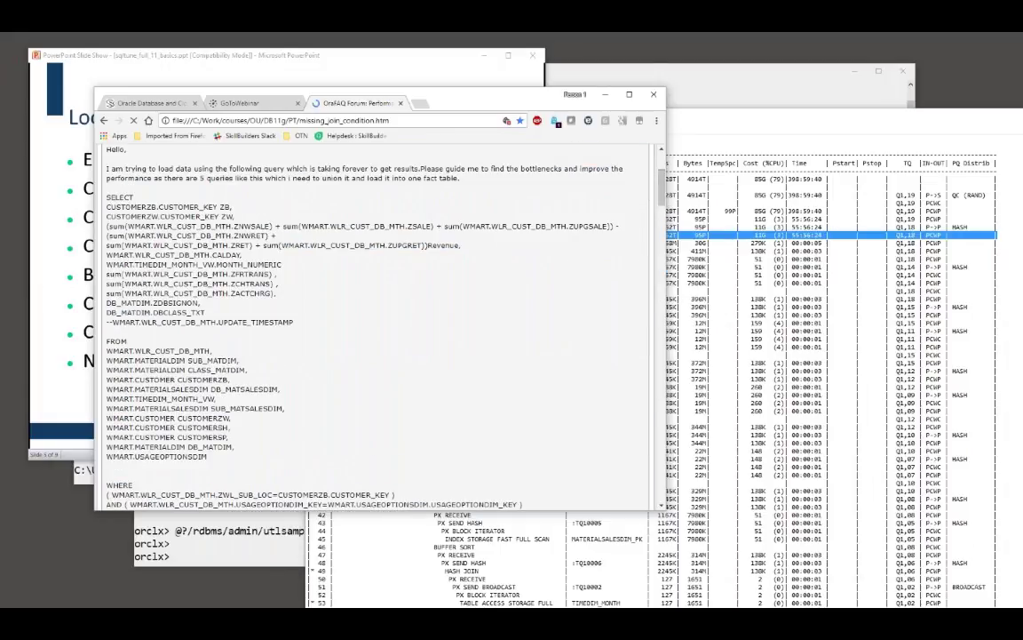
{"action": "scroll", "scroll_direction": "down", "scroll_amount": 3}
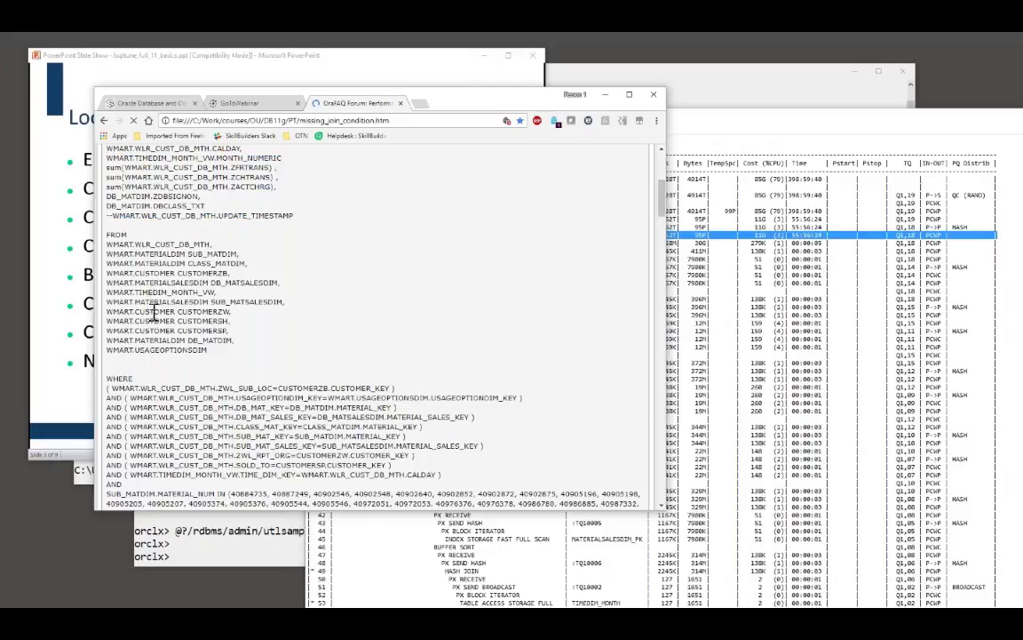
{"action": "mouse_move", "coordinate": [163, 248]}
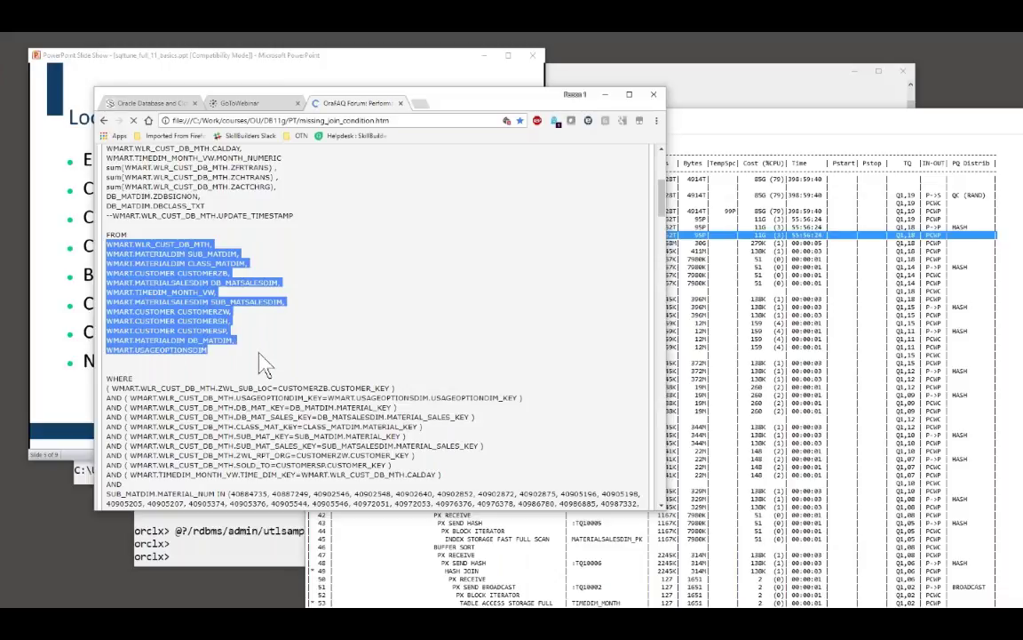
{"action": "scroll", "scroll_direction": "down", "scroll_amount": 3}
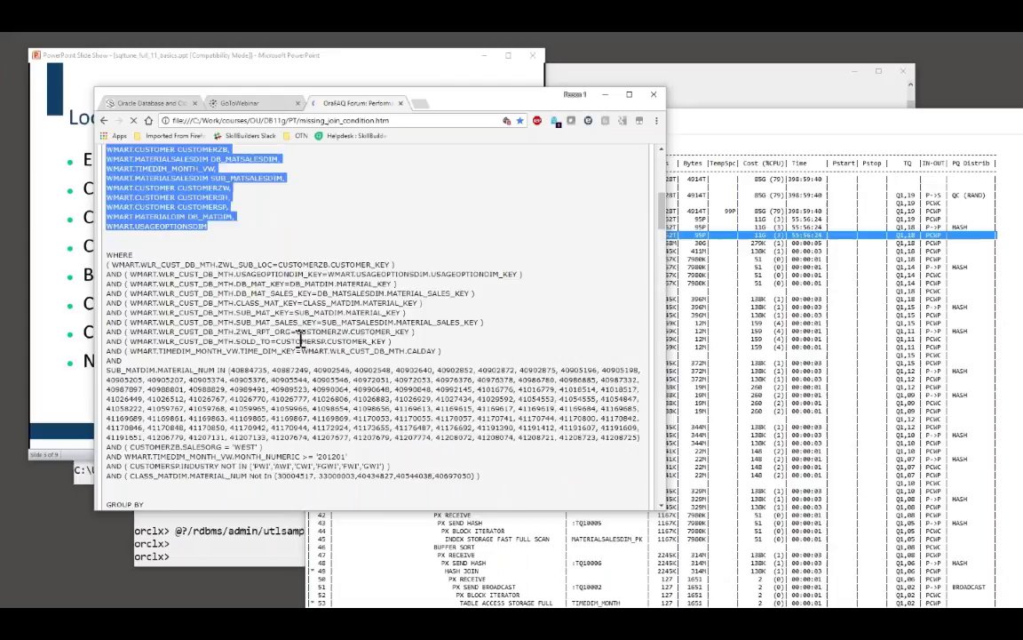
{"action": "scroll", "scroll_direction": "down", "scroll_amount": 3}
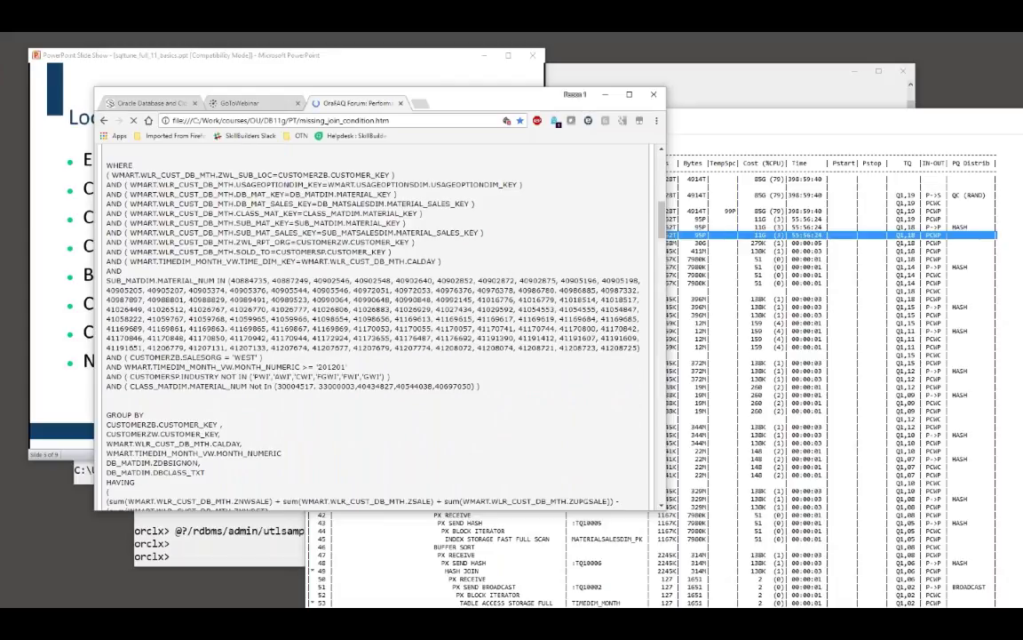
- Highlight the WHERE join predicates and compare them against the FROM table list above
{"action": "left_click_drag", "start_coordinate": [109, 165], "coordinate": [441, 267]}
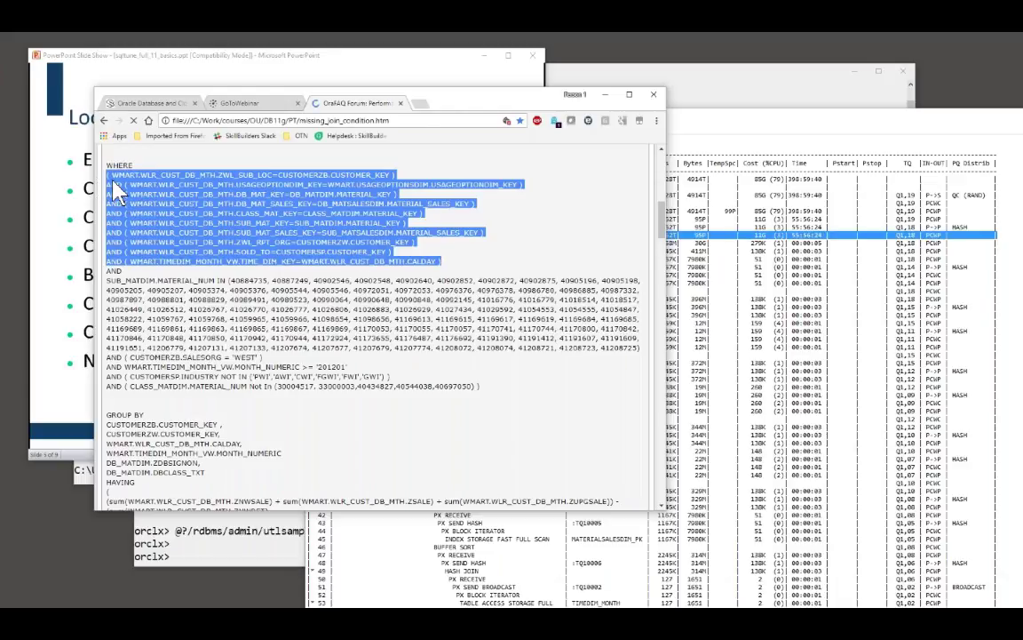
{"action": "scroll", "scroll_direction": "up", "scroll_amount": 3}
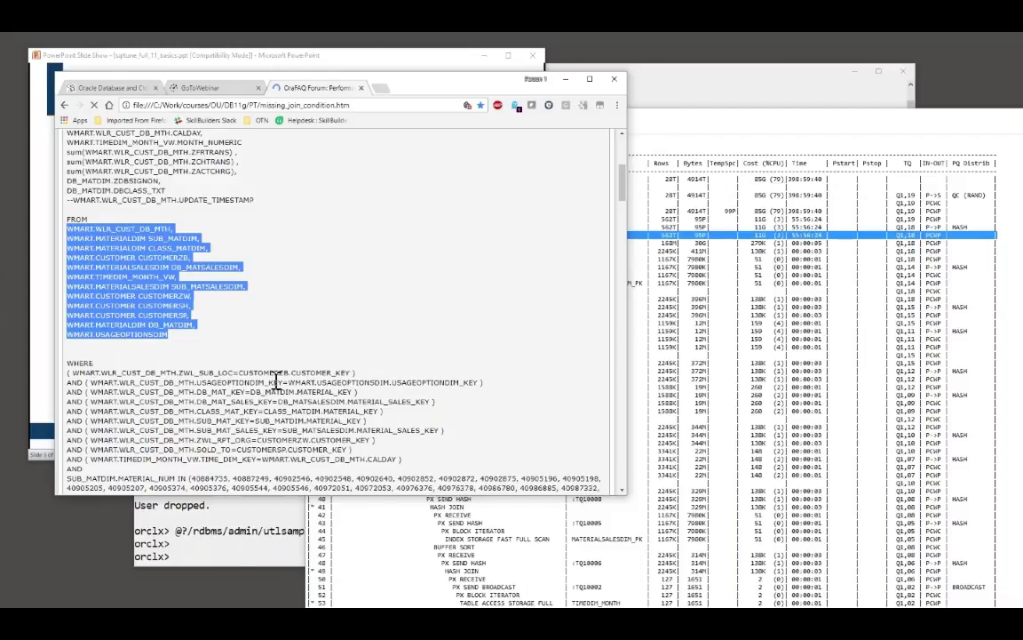
{"action": "mouse_move", "coordinate": [228, 416]}
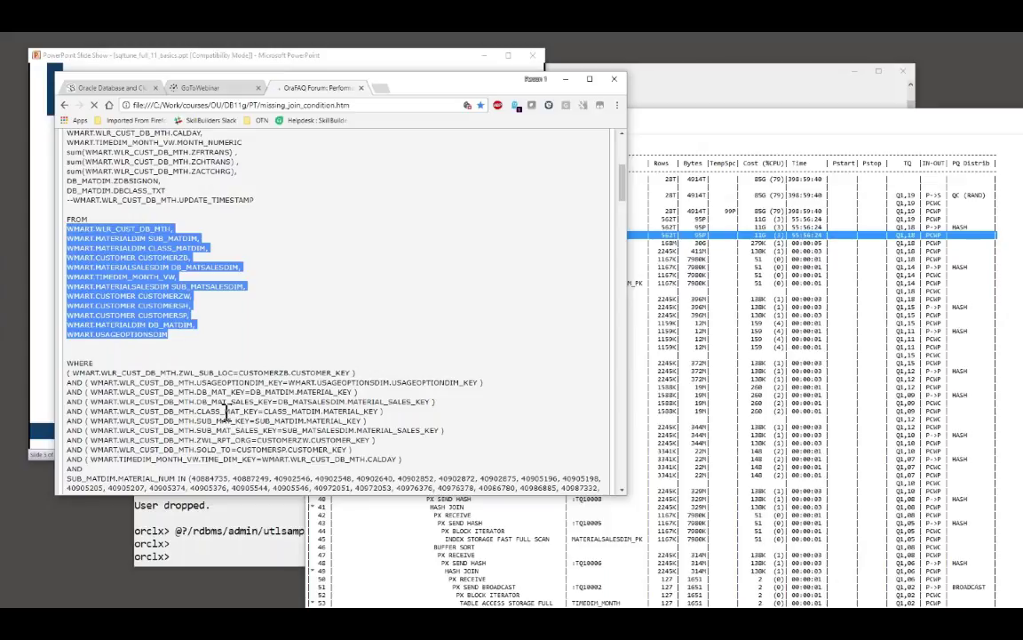